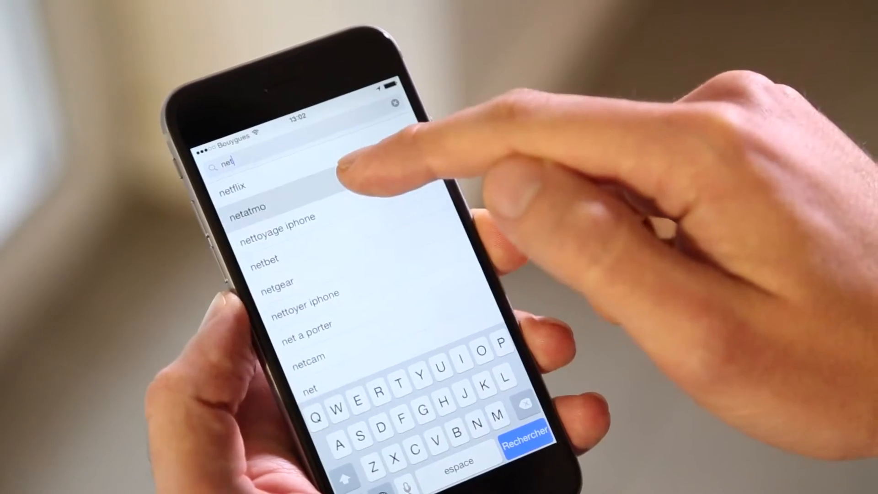
Pick the 'netatmo' suggestion from the App Store search for 'net'.
{"action": "left_click", "coordinate": [248, 207]}
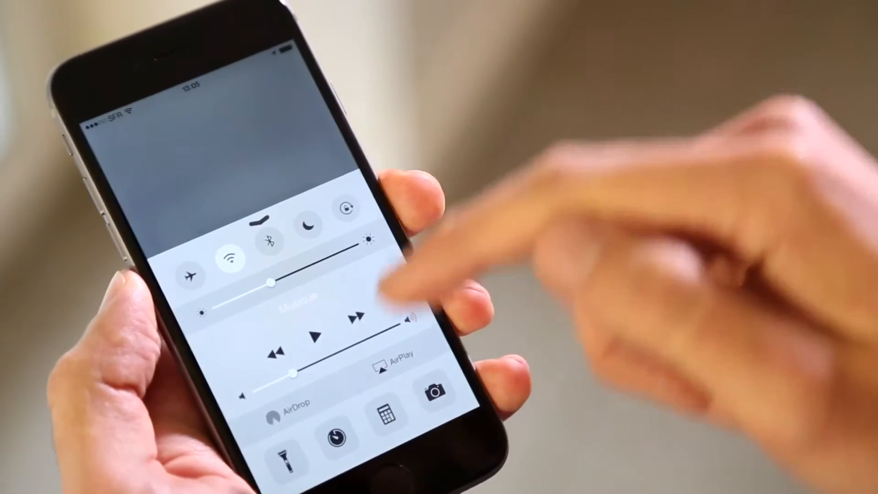
Switch on Wi-Fi from the iPhone Control Center.
{"action": "left_click", "coordinate": [274, 234]}
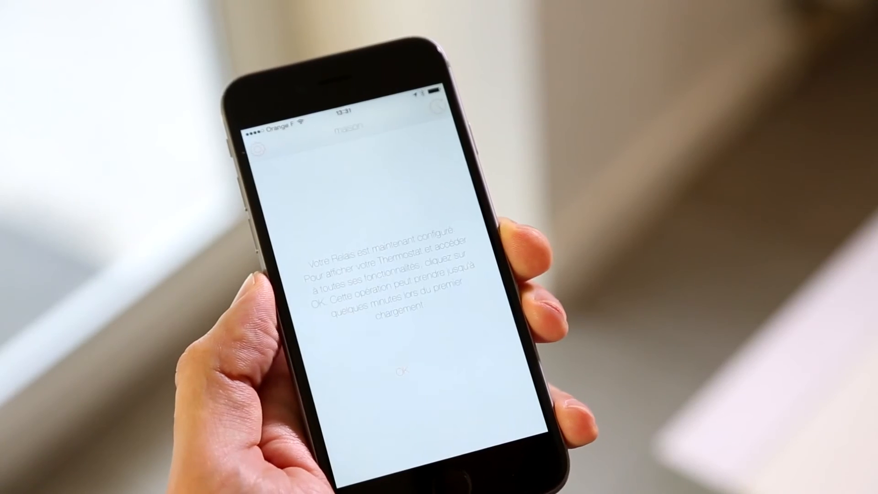
Dismiss the 'Relais configuré' message to reach the 20° thermostat screen.
{"action": "left_click", "coordinate": [399, 370]}
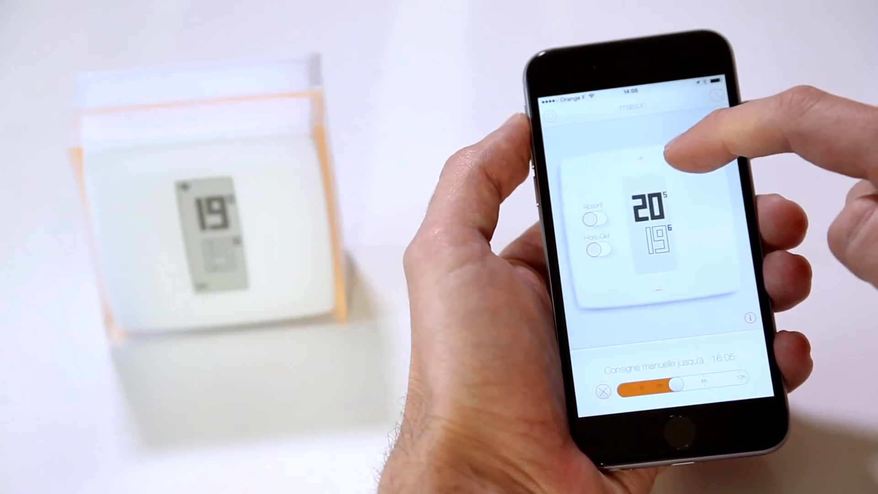